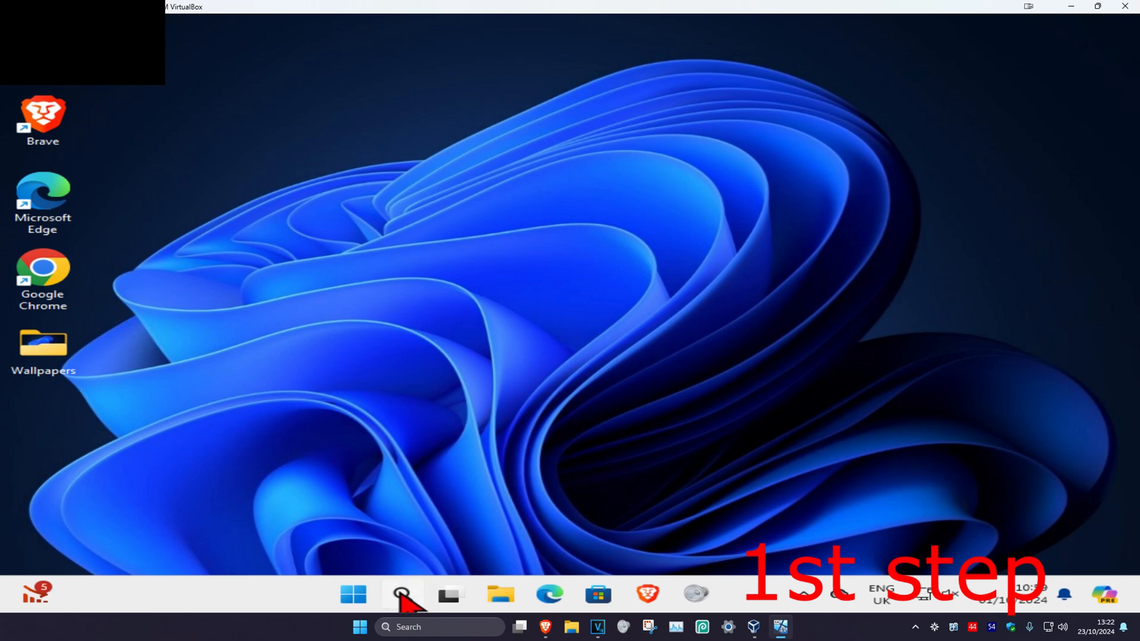
Search for 'reset this PC' and open the Recovery settings page
{"action": "type", "text": "reset this PC"}
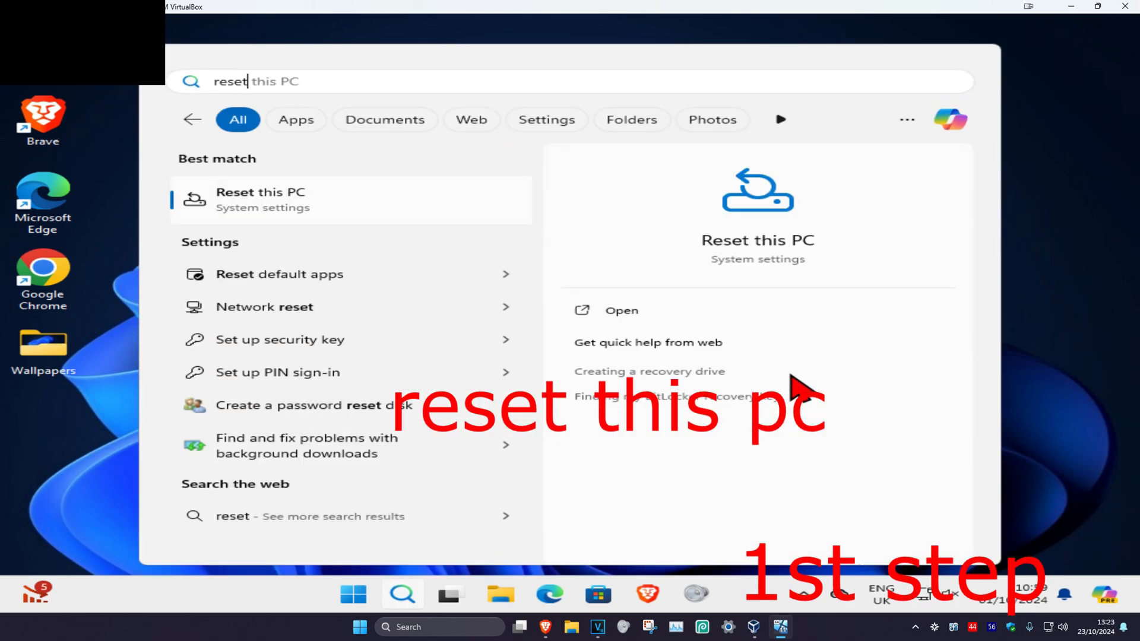
{"action": "left_click", "coordinate": [260, 200]}
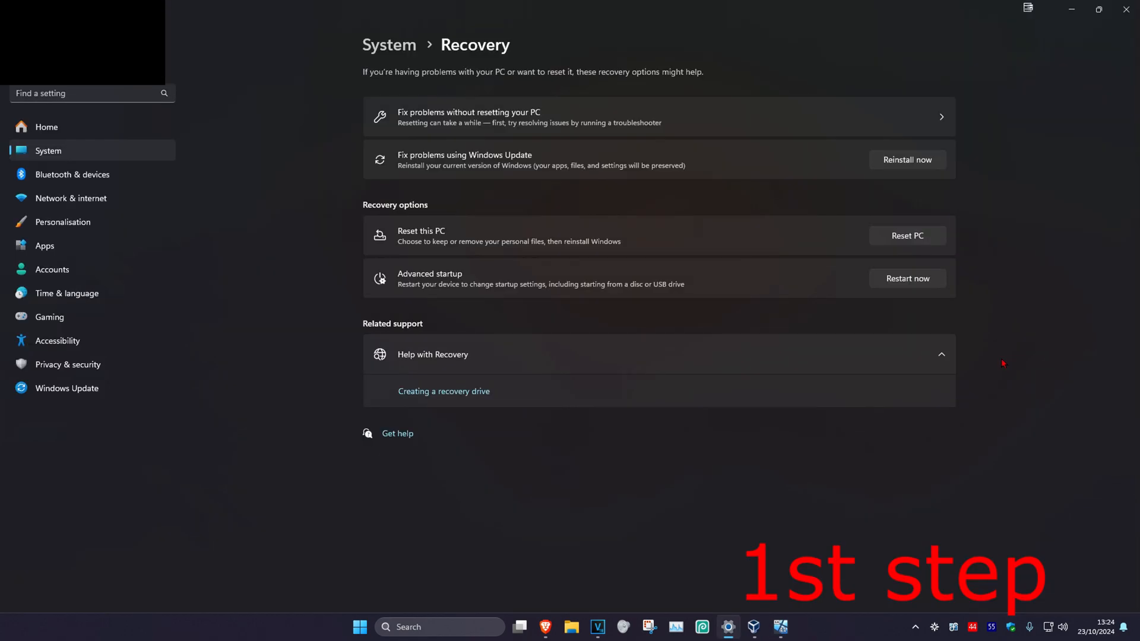
{"action": "mouse_move", "coordinate": [840, 252]}
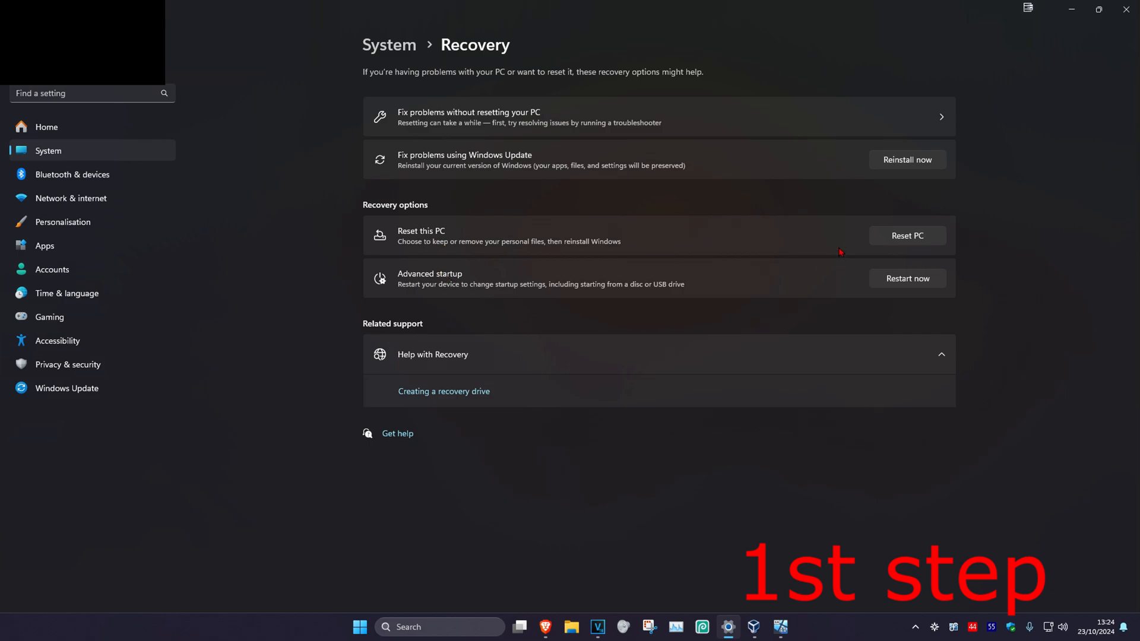
Start Reset PC with Remove everything and Local reinstall, and bring up Change settings
{"action": "left_click", "coordinate": [907, 236]}
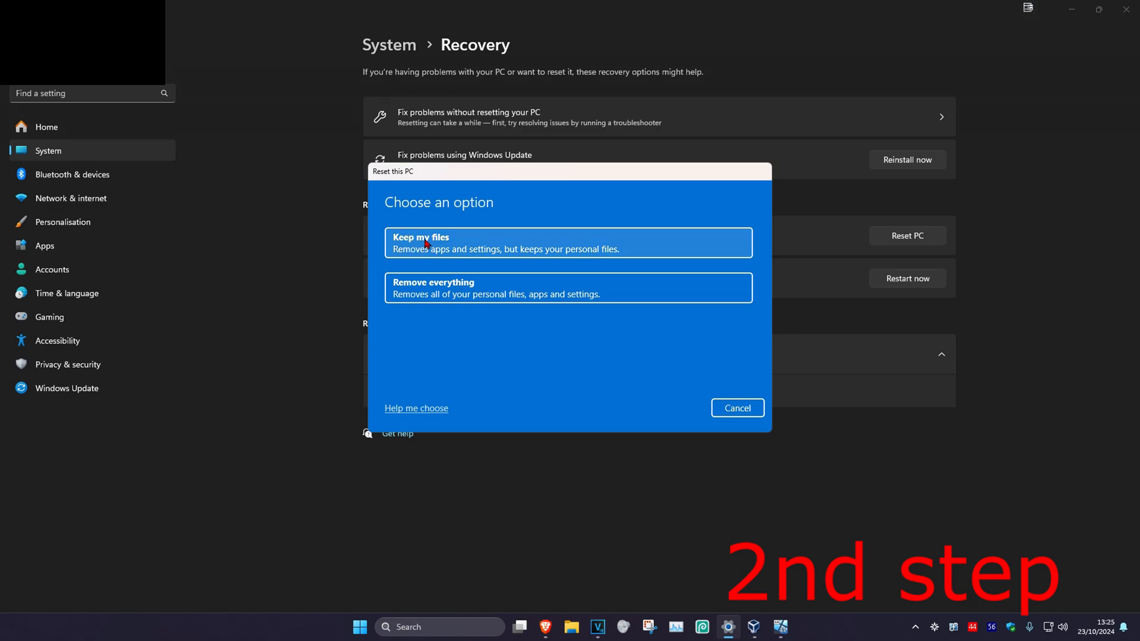
{"action": "mouse_move", "coordinate": [485, 337]}
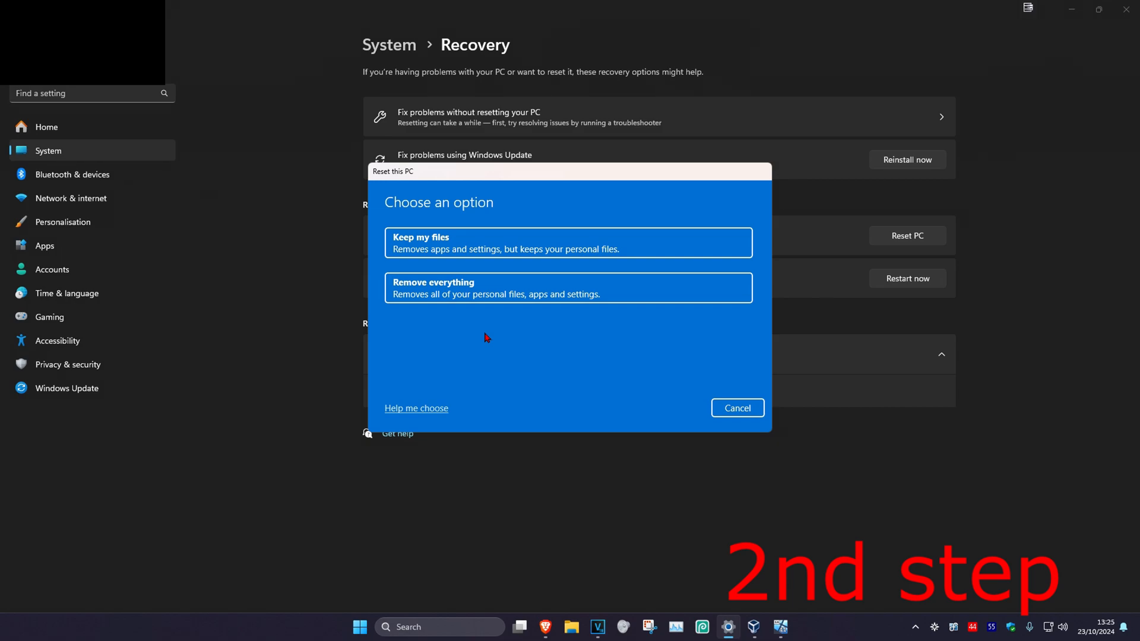
{"action": "mouse_move", "coordinate": [495, 351]}
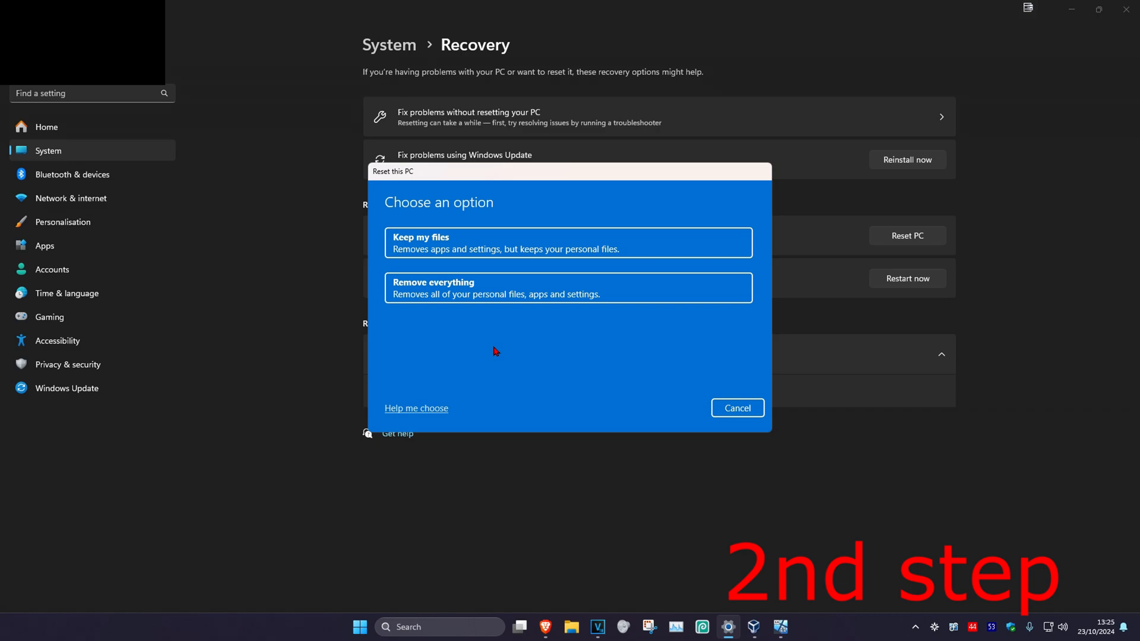
{"action": "mouse_move", "coordinate": [420, 334]}
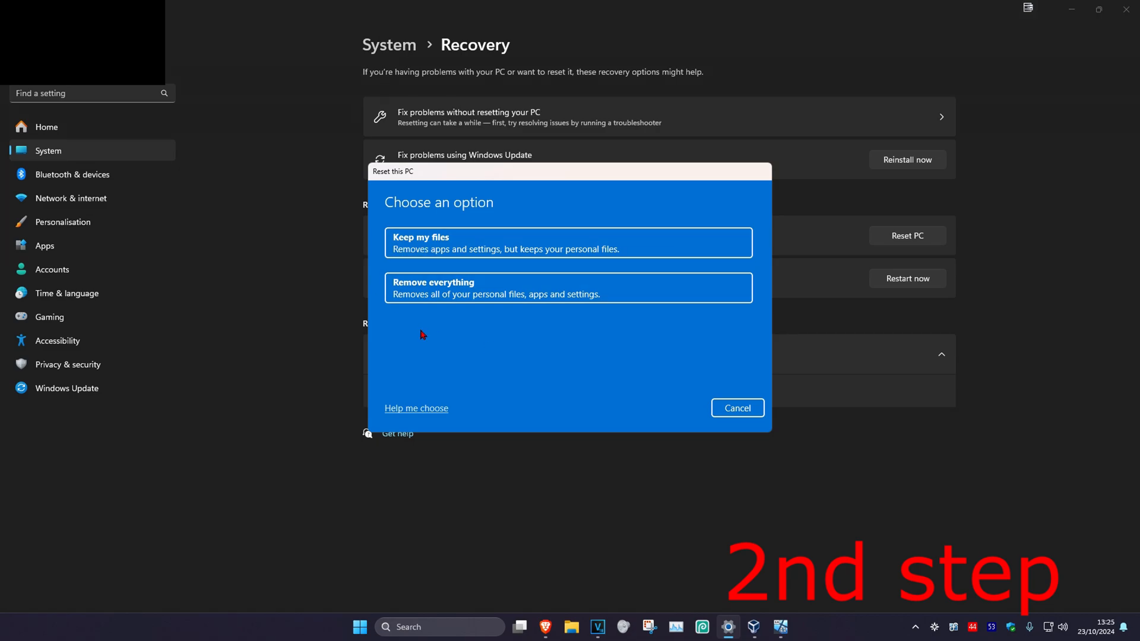
{"action": "mouse_move", "coordinate": [422, 354]}
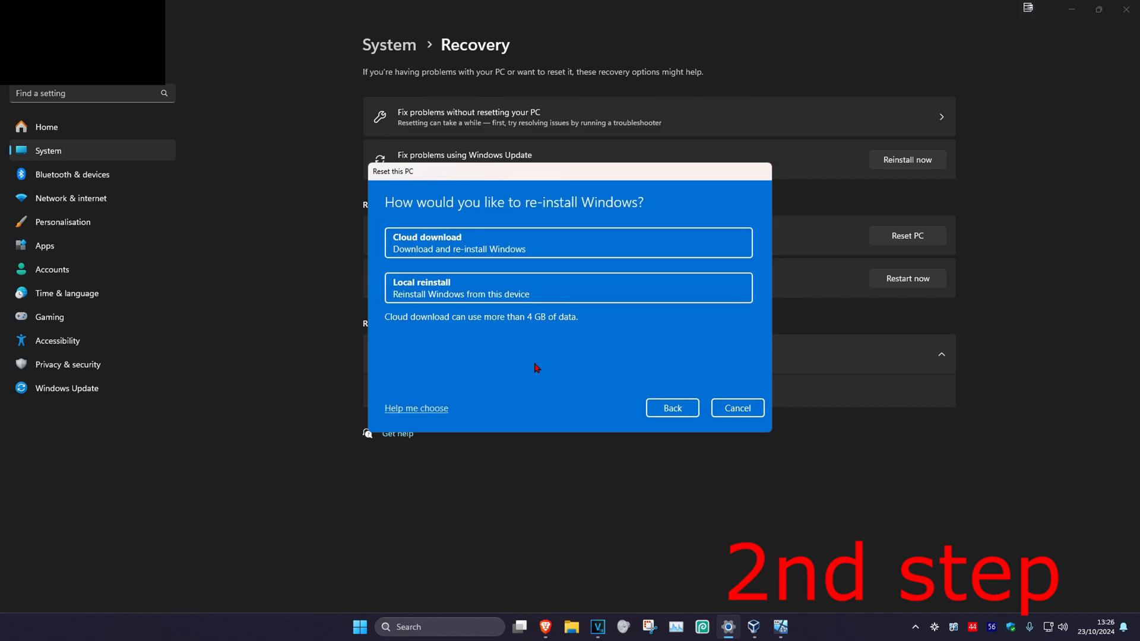
{"action": "mouse_move", "coordinate": [487, 363]}
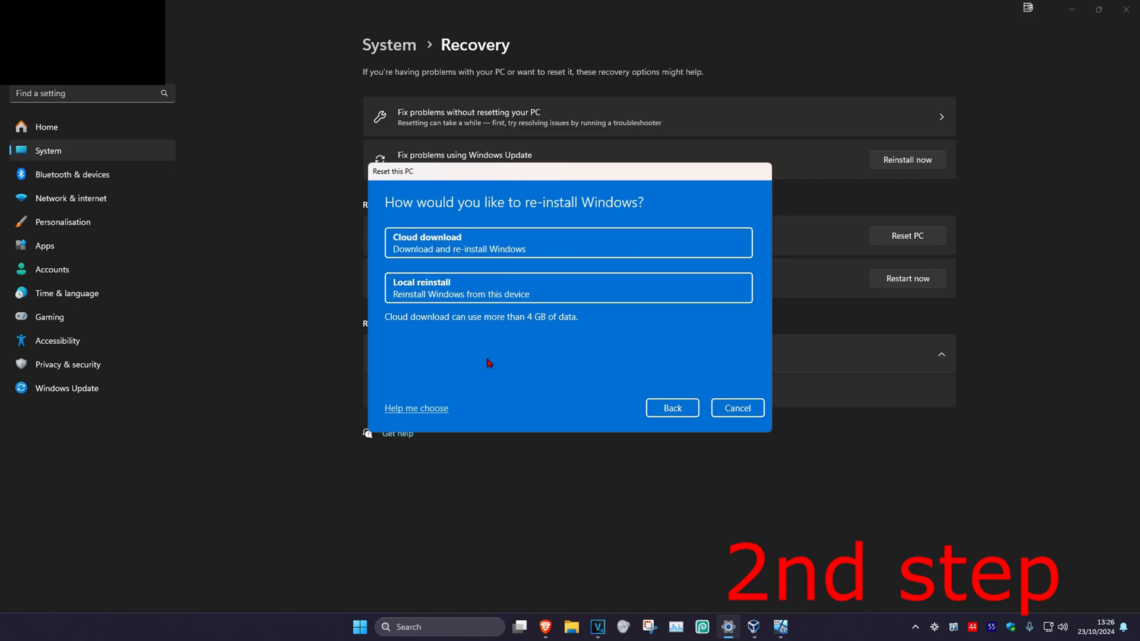
{"action": "left_click", "coordinate": [569, 287]}
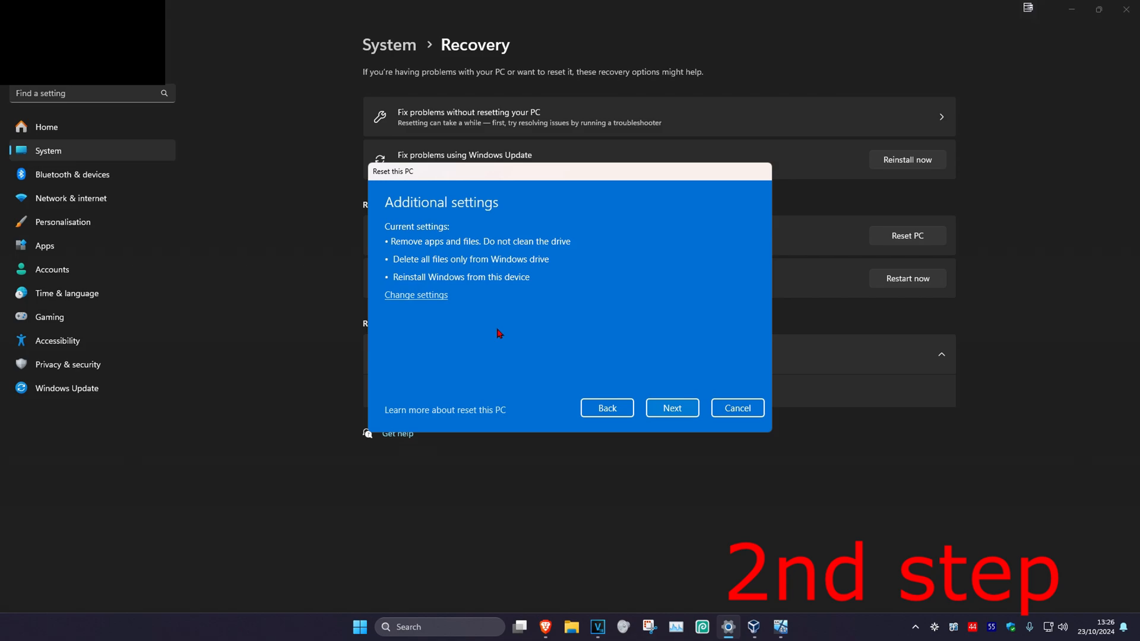
{"action": "left_click", "coordinate": [416, 294]}
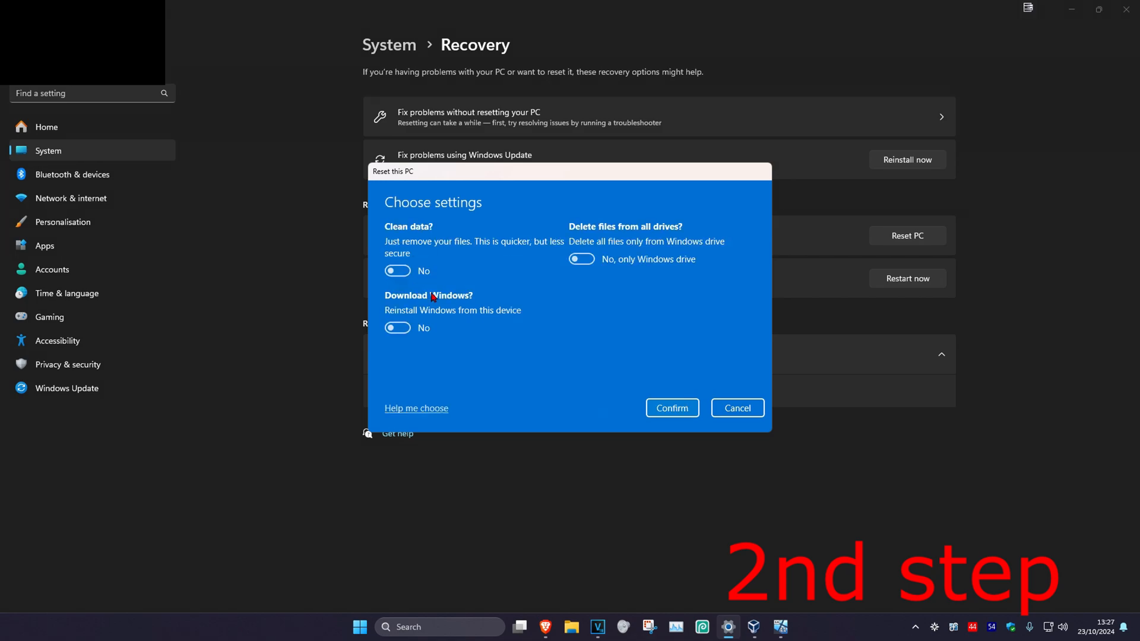
{"action": "mouse_move", "coordinate": [433, 297]}
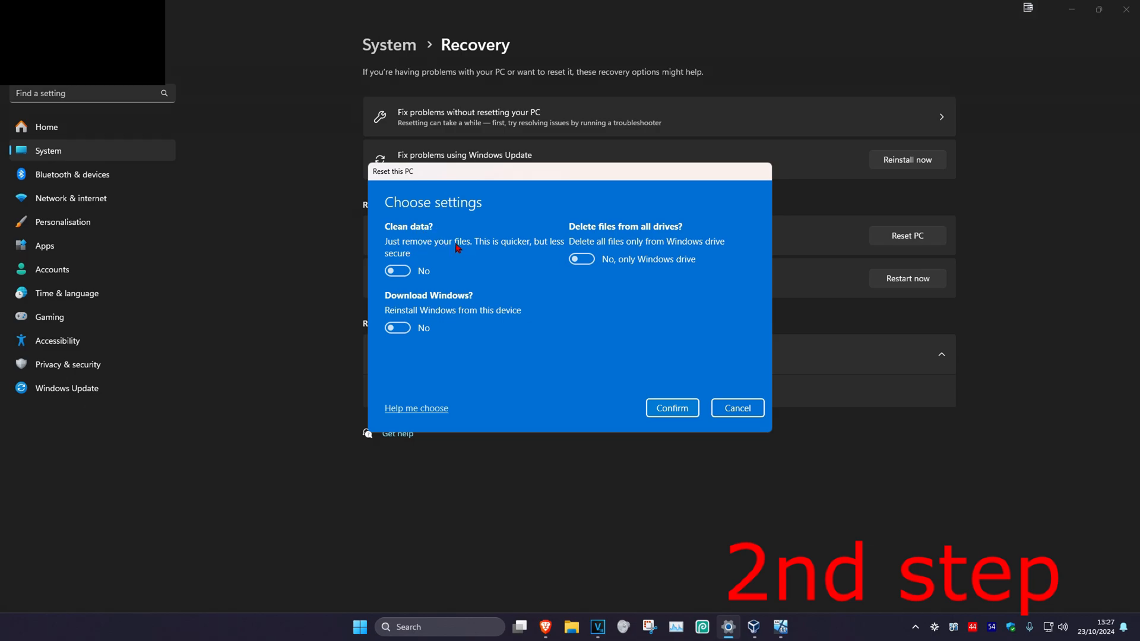
{"action": "mouse_move", "coordinate": [411, 253]}
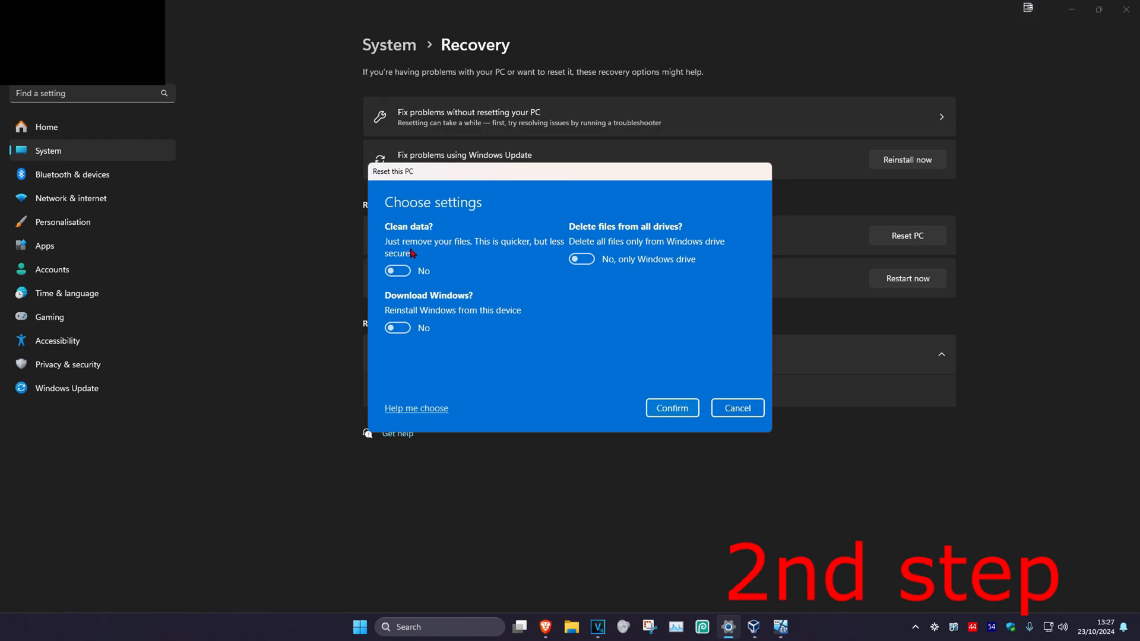
Set Clean data and Download Windows to No, and Delete files from all drives to Yes
{"action": "left_click", "coordinate": [397, 270]}
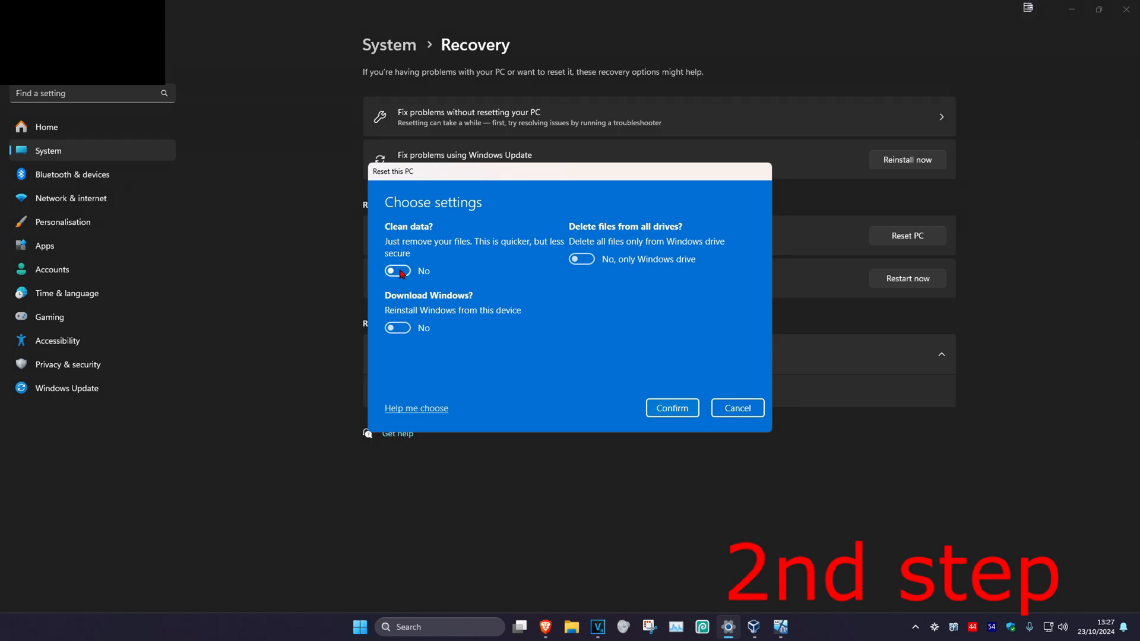
{"action": "mouse_move", "coordinate": [508, 263]}
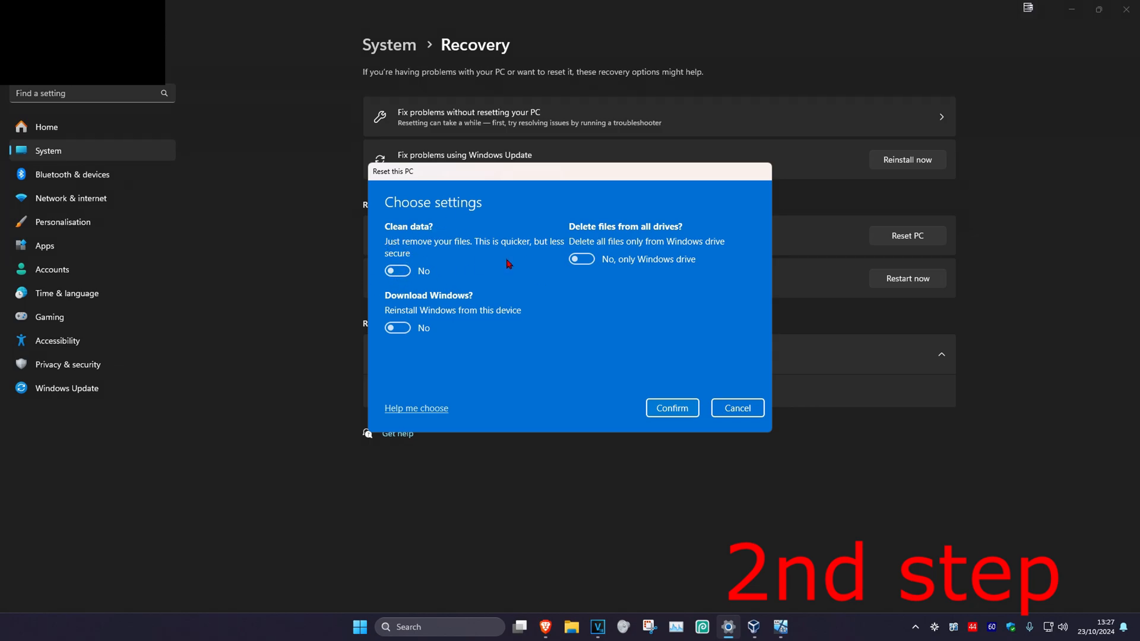
{"action": "left_click", "coordinate": [397, 270]}
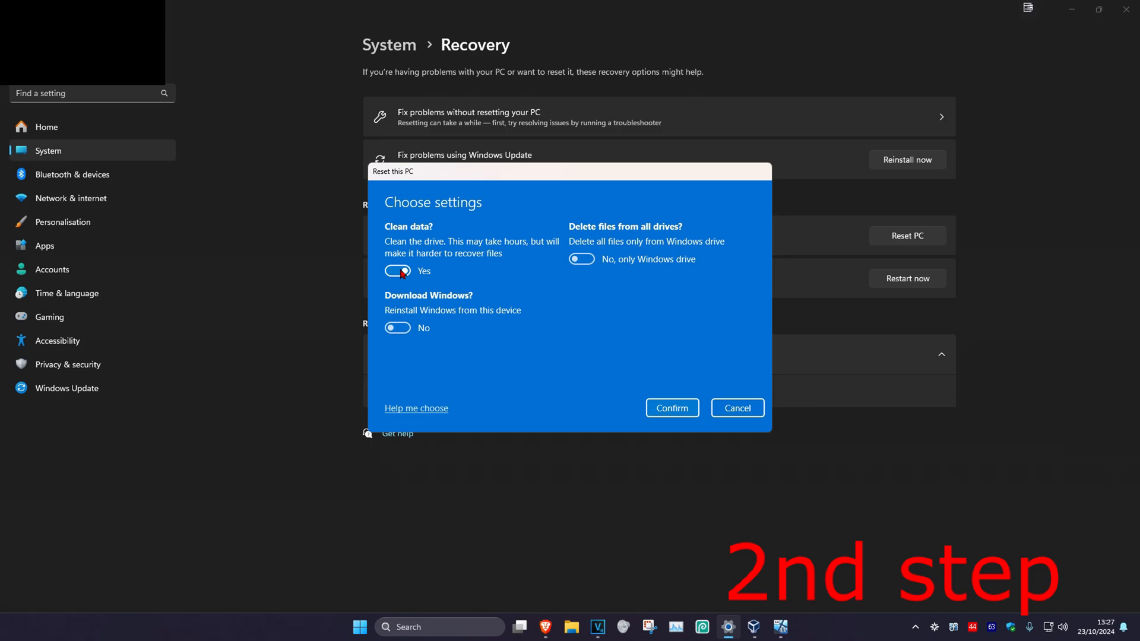
{"action": "left_click", "coordinate": [398, 271]}
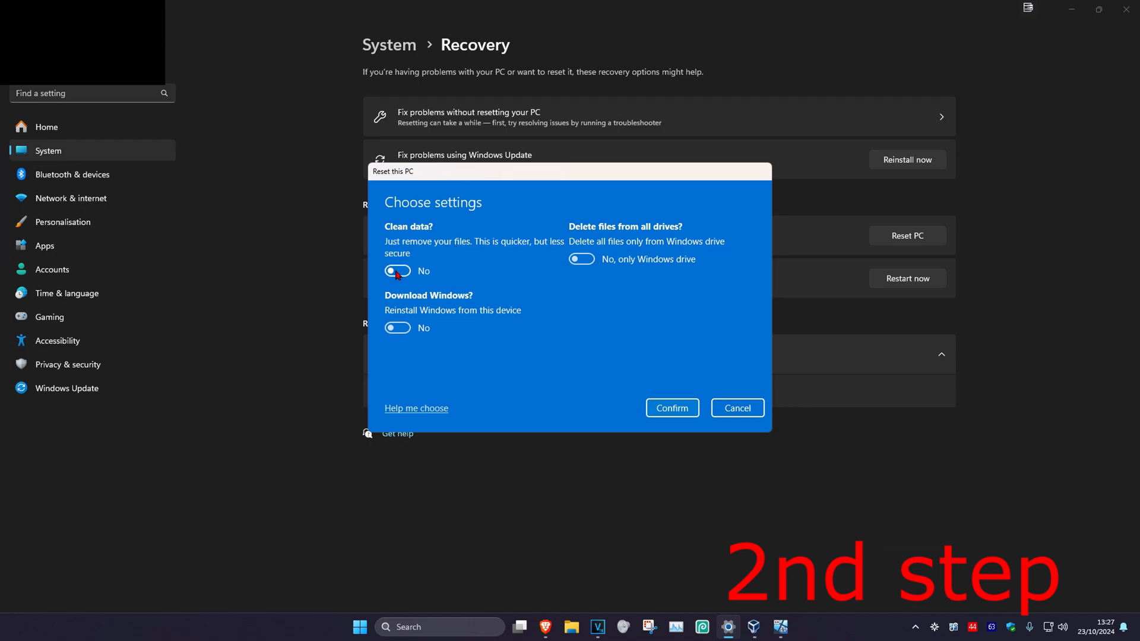
{"action": "left_click", "coordinate": [398, 271]}
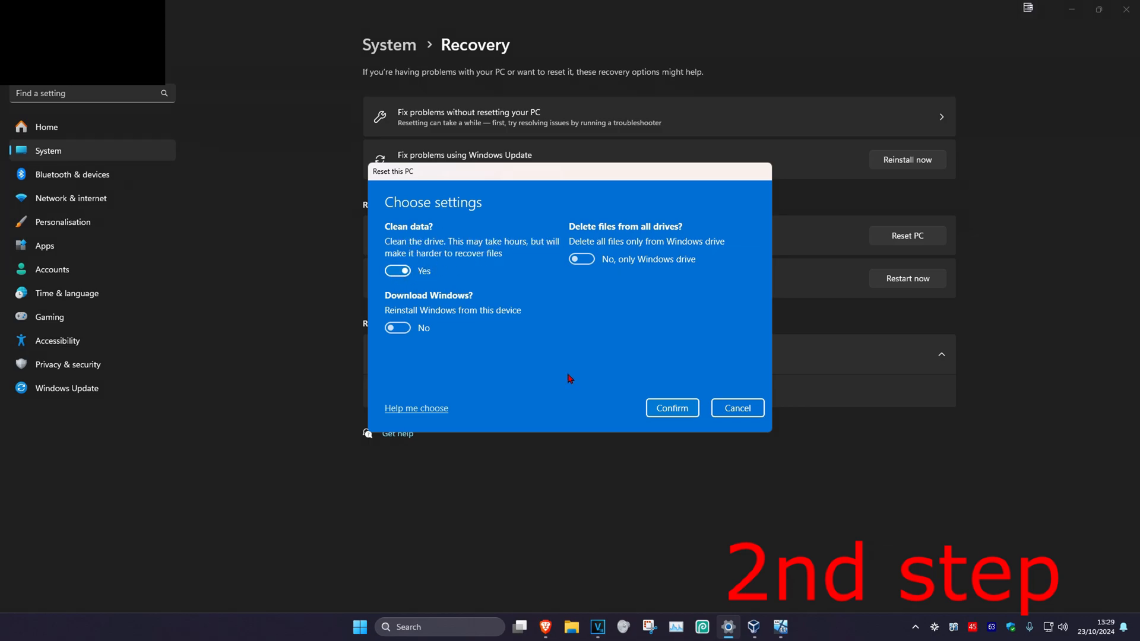
{"action": "left_click", "coordinate": [582, 259]}
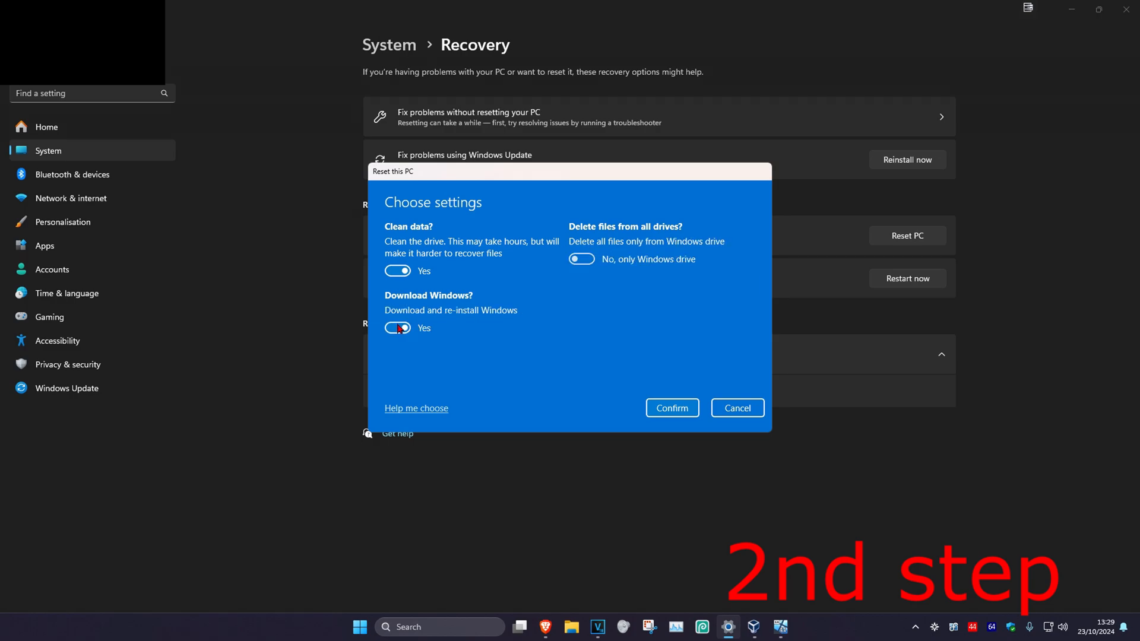
{"action": "left_click", "coordinate": [398, 328]}
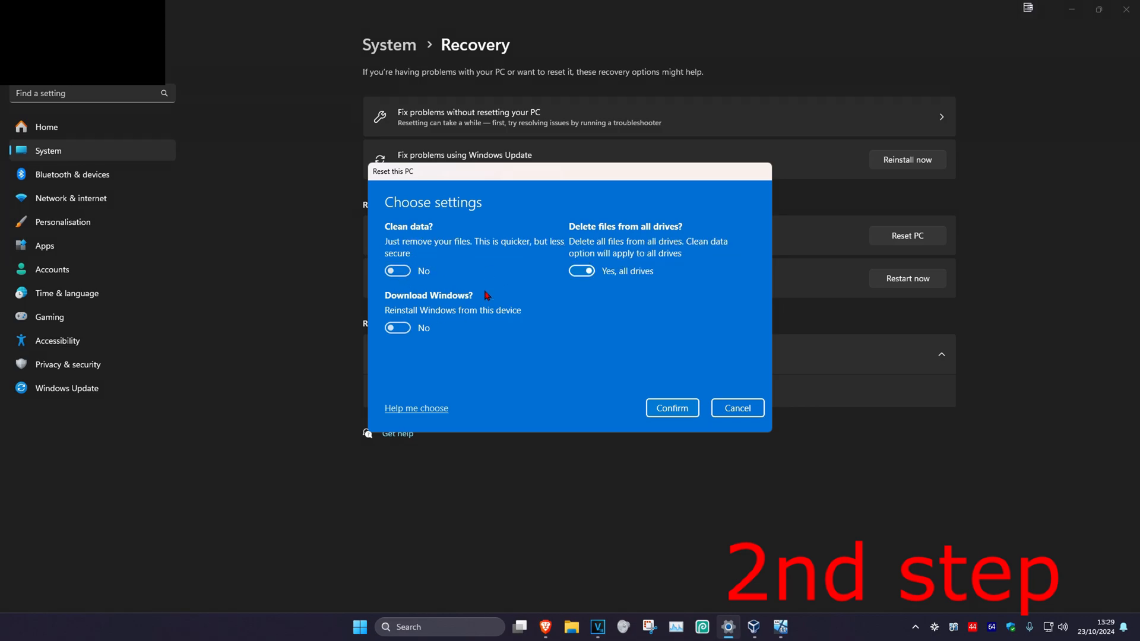
Confirm the reset choices and check that drive D: is listed as affected
{"action": "left_click", "coordinate": [671, 408]}
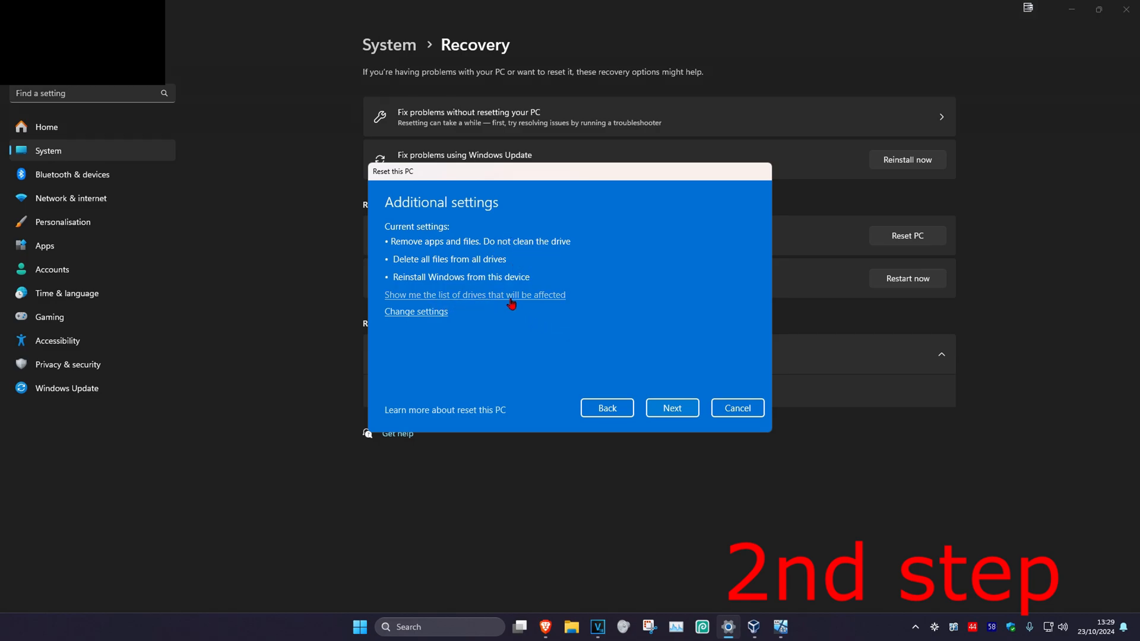
{"action": "left_click", "coordinate": [474, 294]}
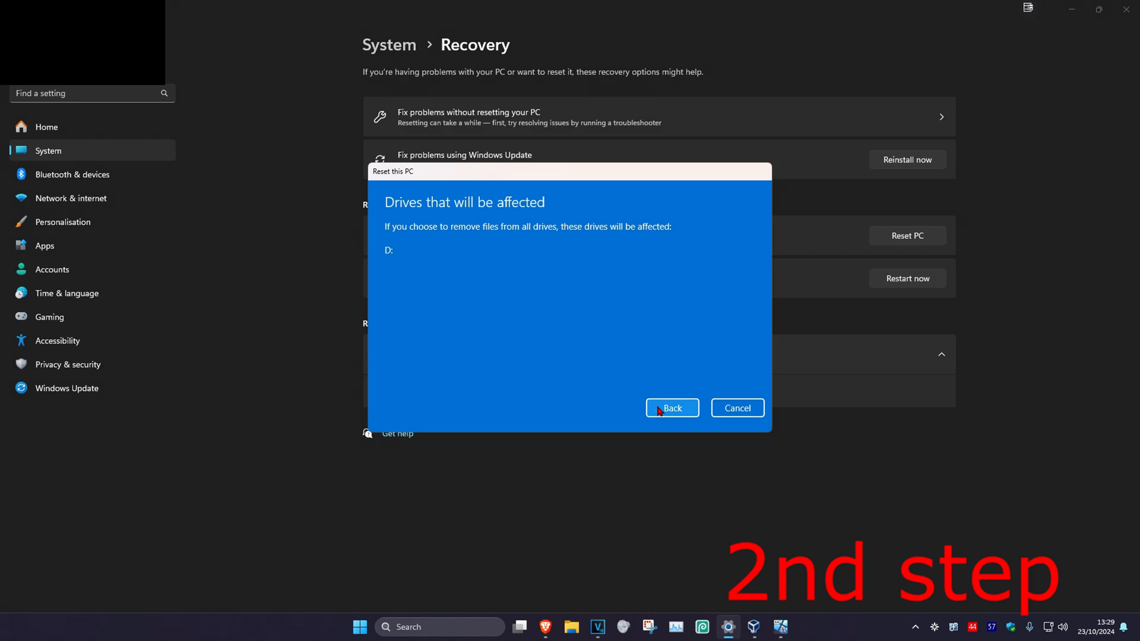
{"action": "left_click", "coordinate": [671, 408]}
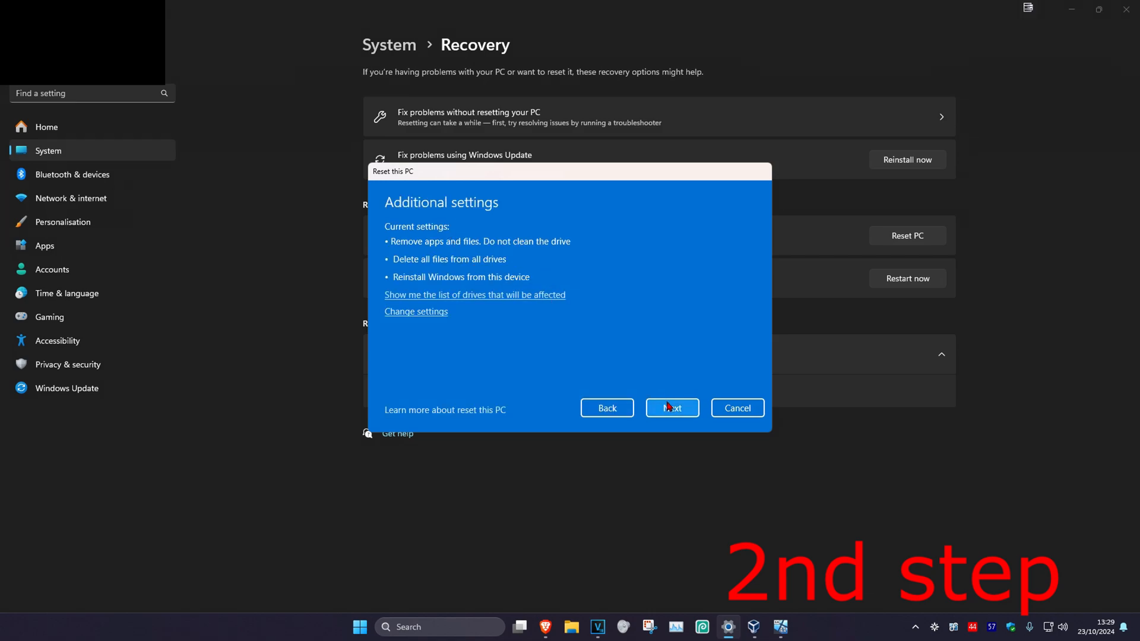
Continue past Additional settings to the Ready to reset this PC summary
{"action": "left_click", "coordinate": [671, 408]}
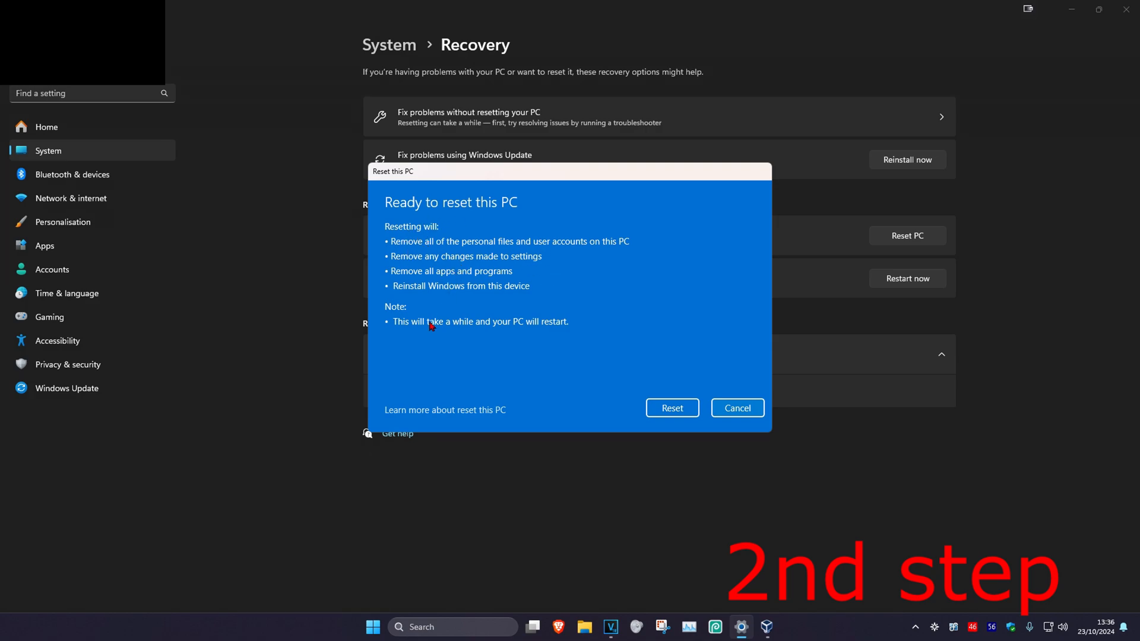
{"action": "mouse_move", "coordinate": [633, 378]}
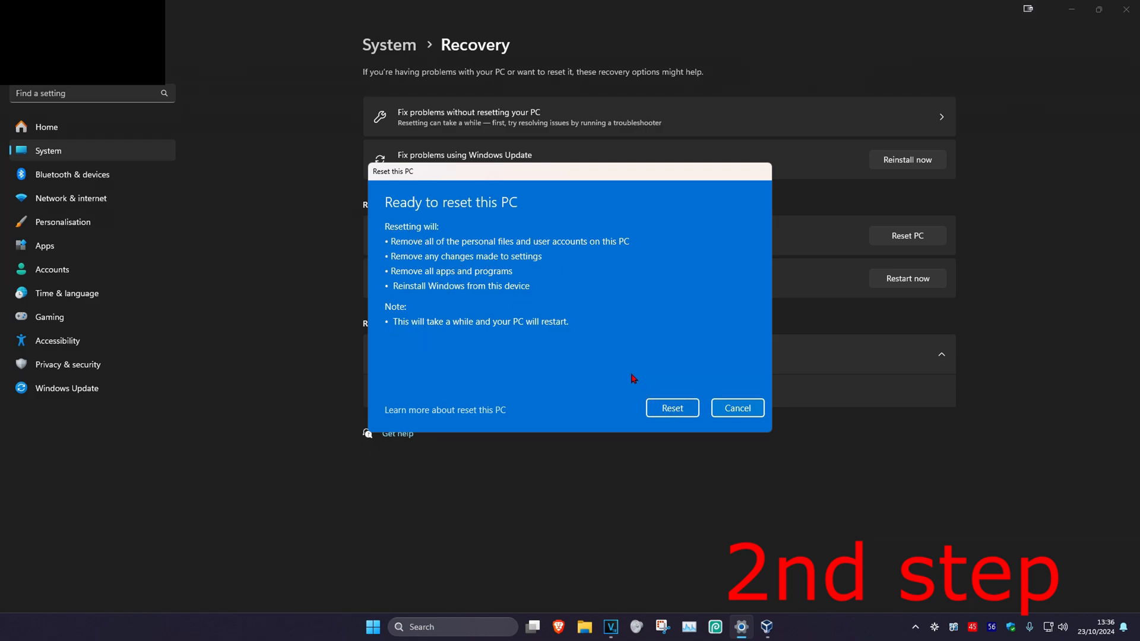